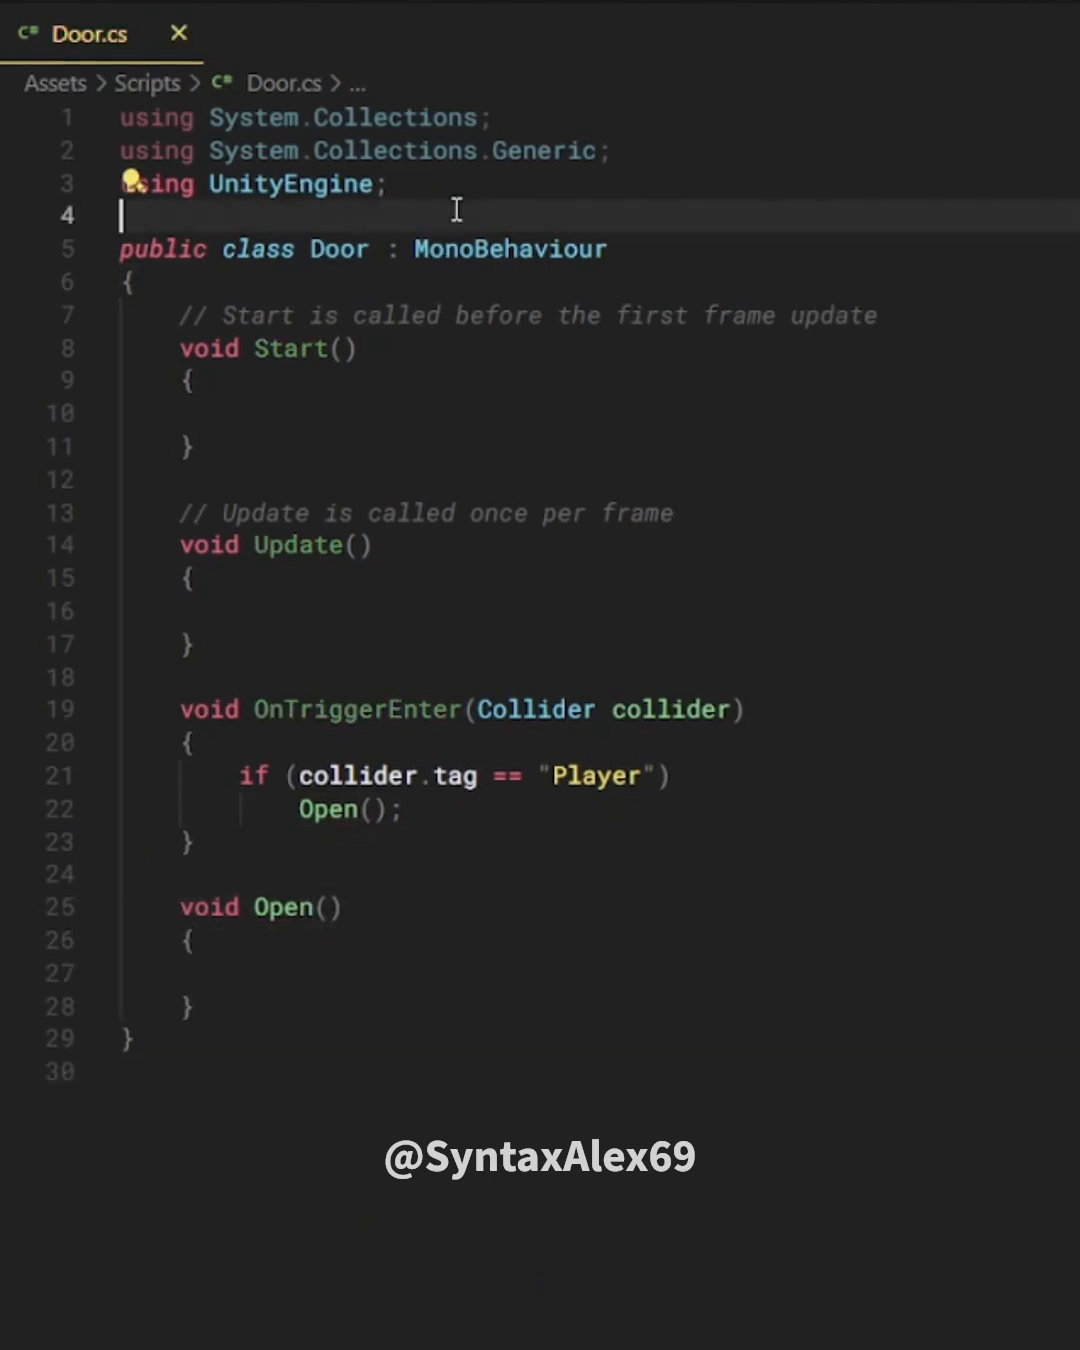
- Add a [RequireComponent(typeof(BoxCollider))] attribute above the Door class declaration
{"action": "type", "text": "[RequireComponent(typeof(BoxColli"}
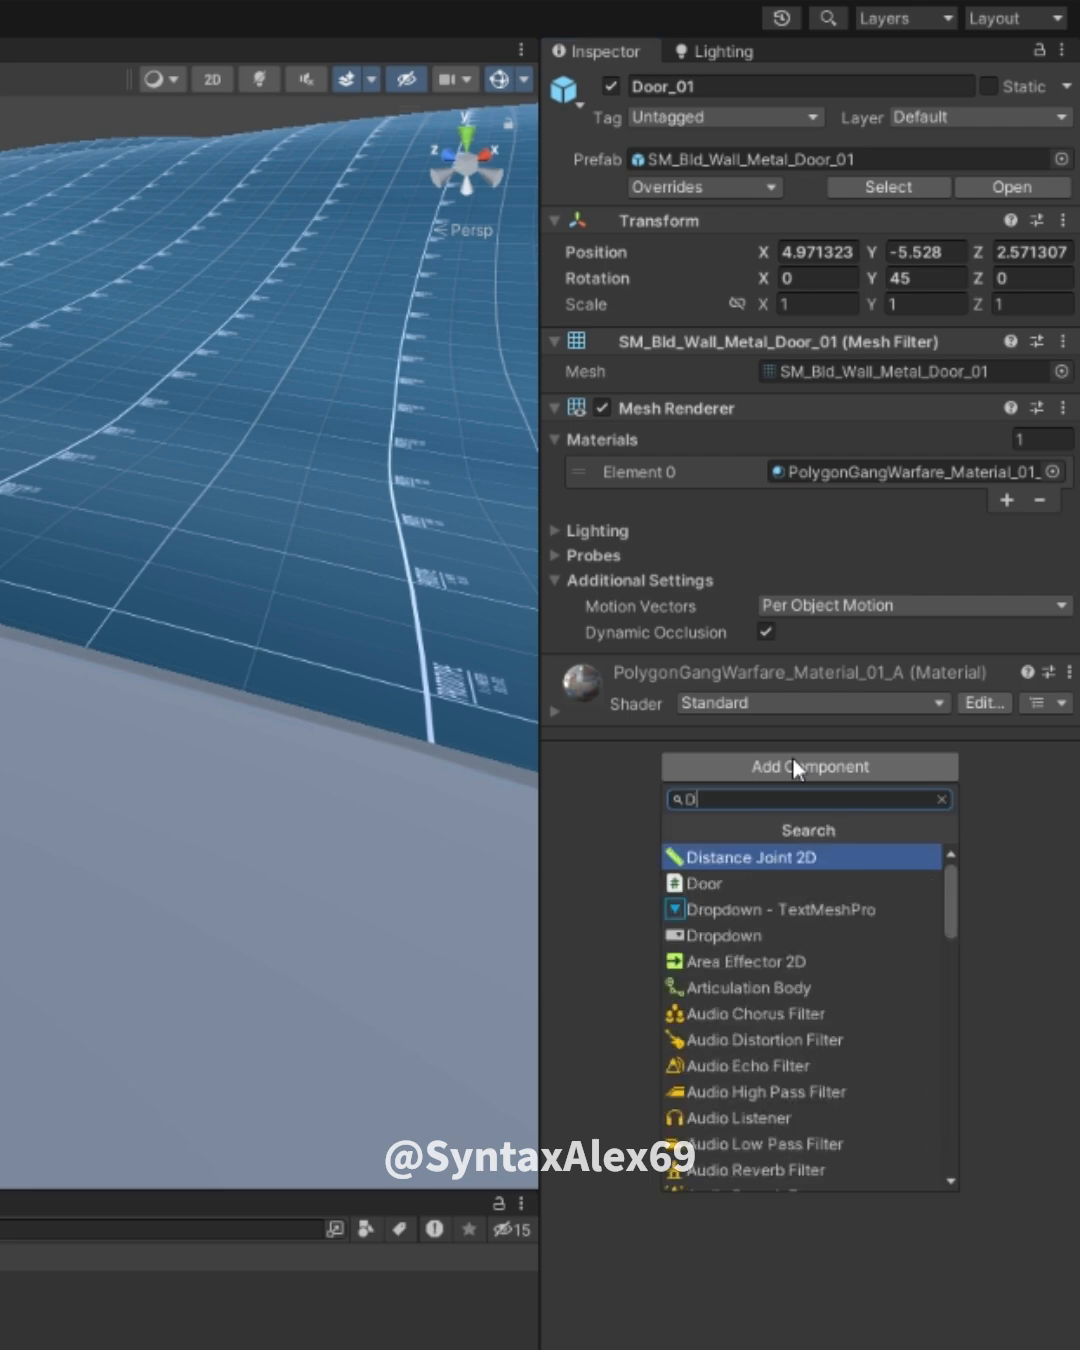
{"action": "left_click", "coordinate": [580, 18]}
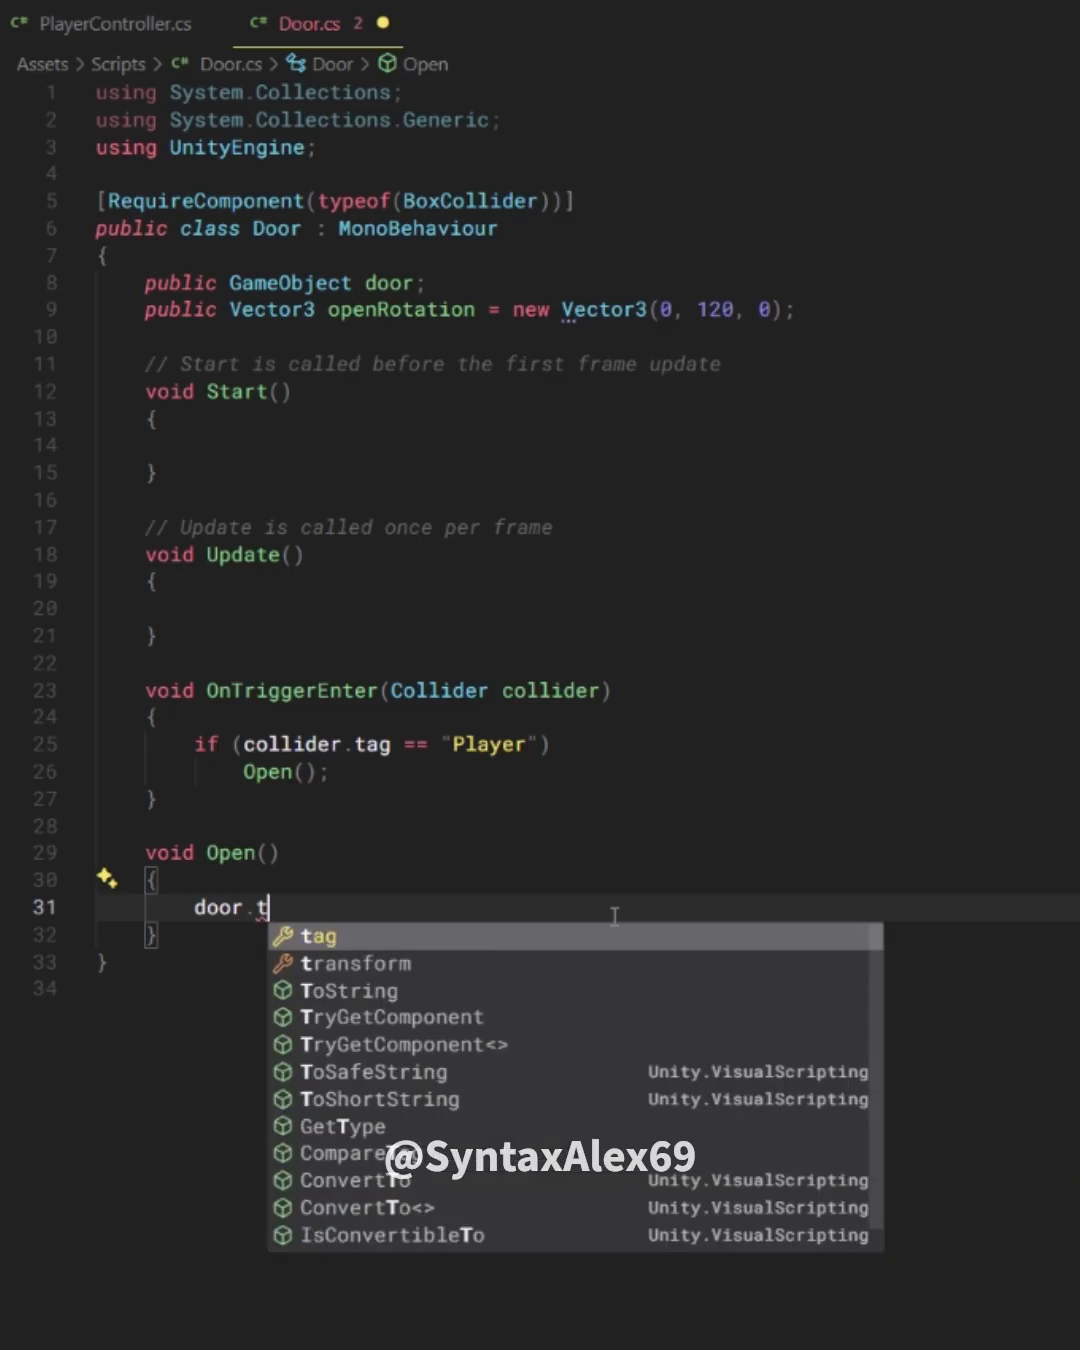
- Make Open set door.transform.localEulerAngles = openRotation and add an OnTriggerExit Player check calling Close()
{"action": "type", "text": "ransform.localEulerAngles = openR"}
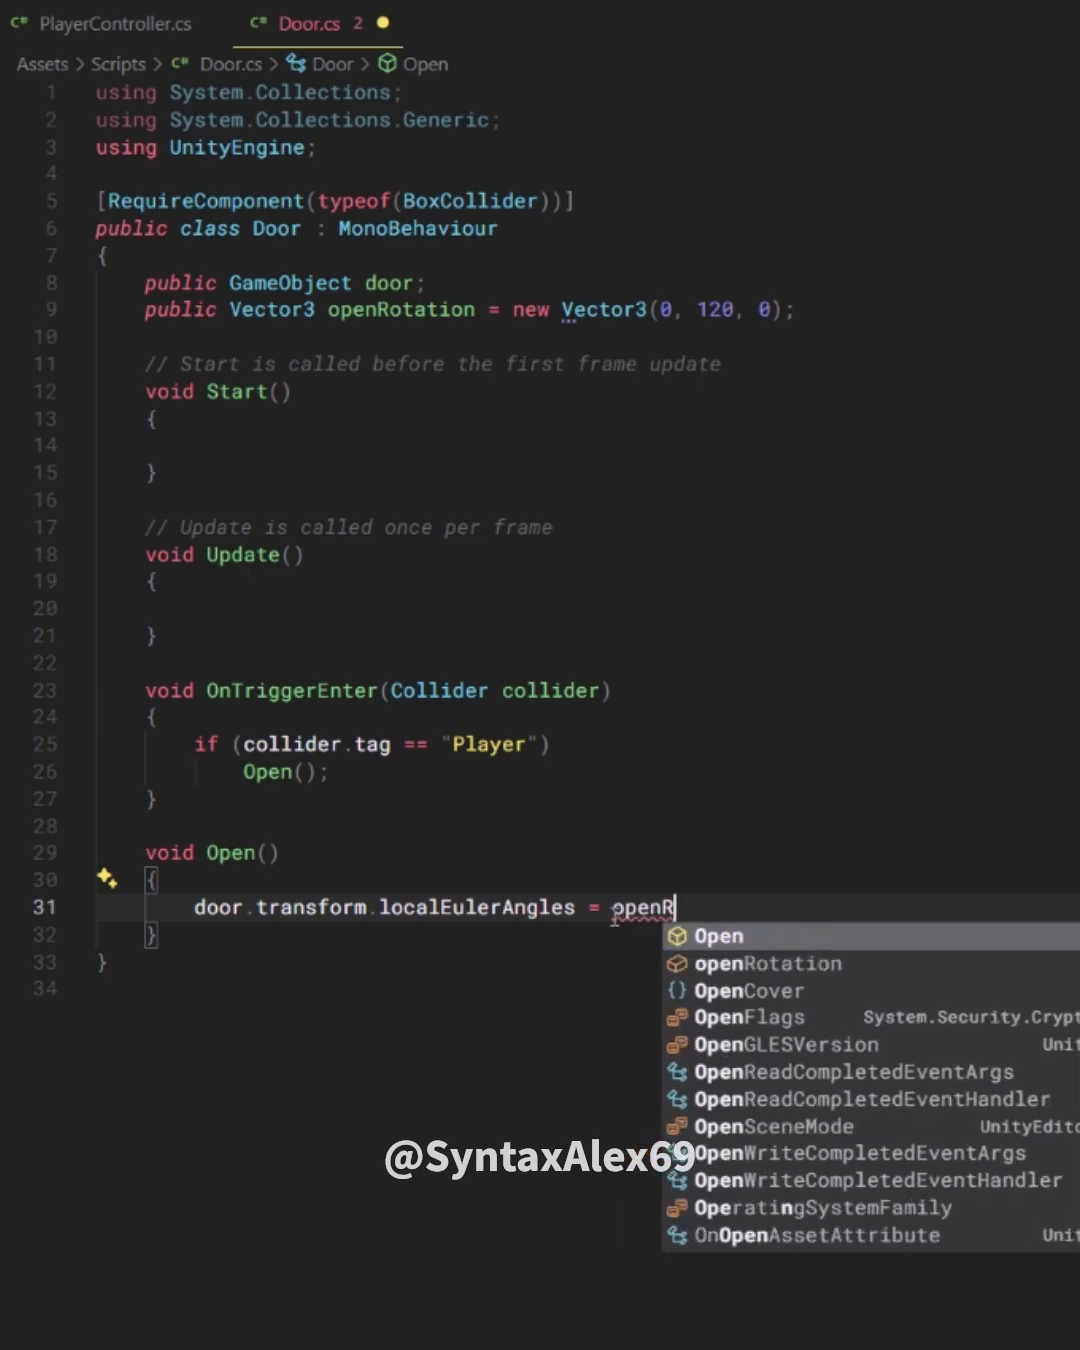
{"action": "left_click", "coordinate": [576, 16]}
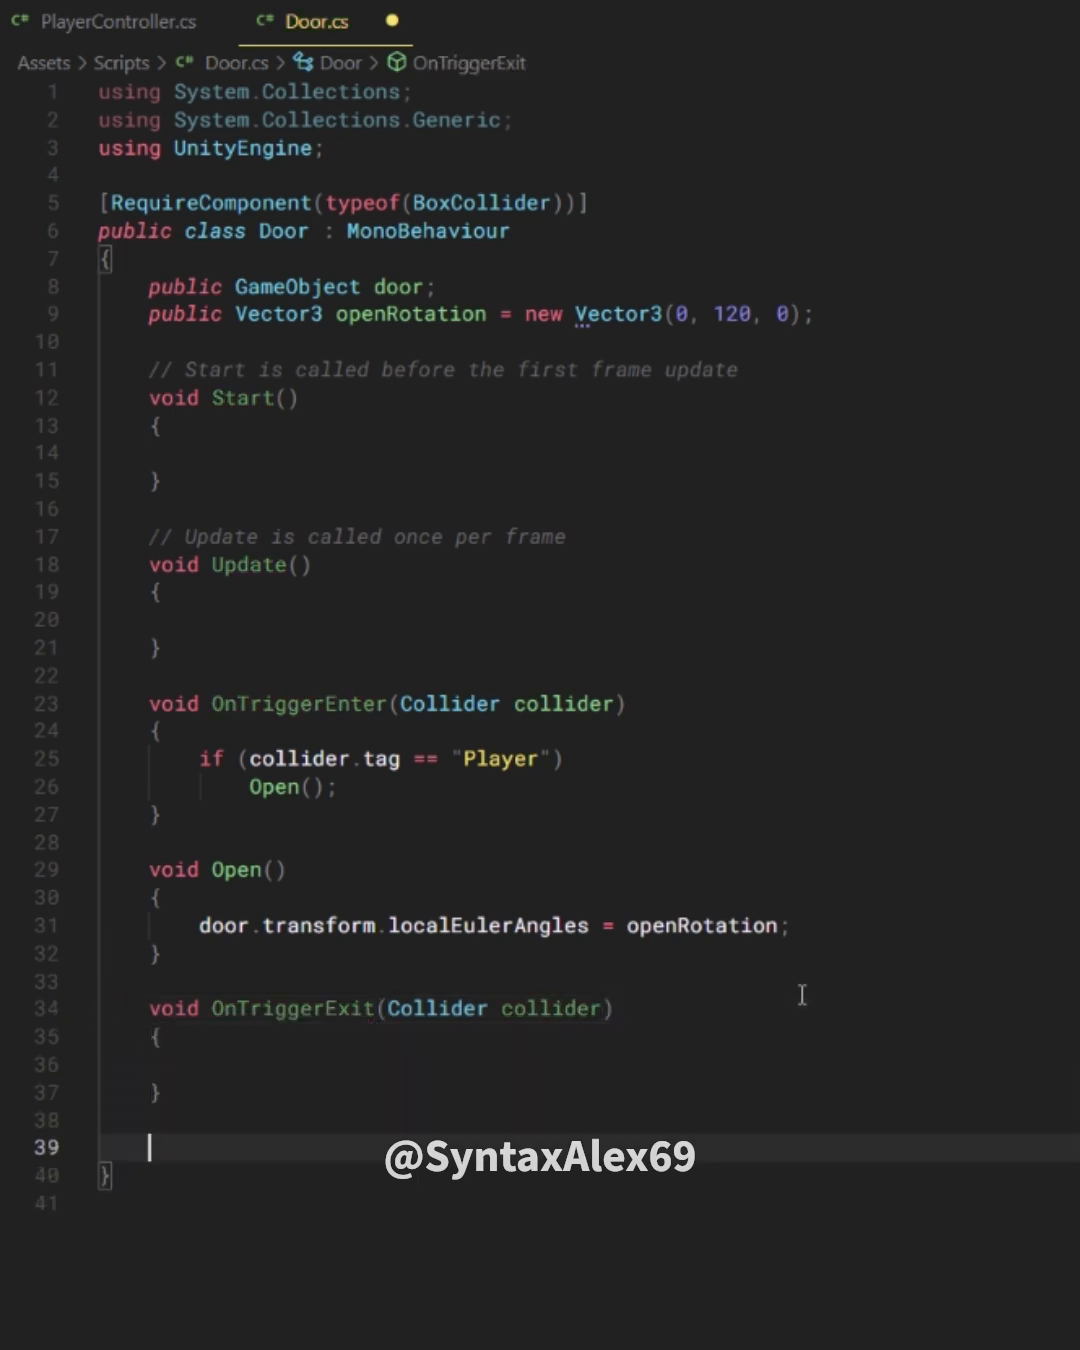
{"action": "type", "text": "if (collider.tag == \"Player"}
{"action": "type", "text": "door.transform.l"}
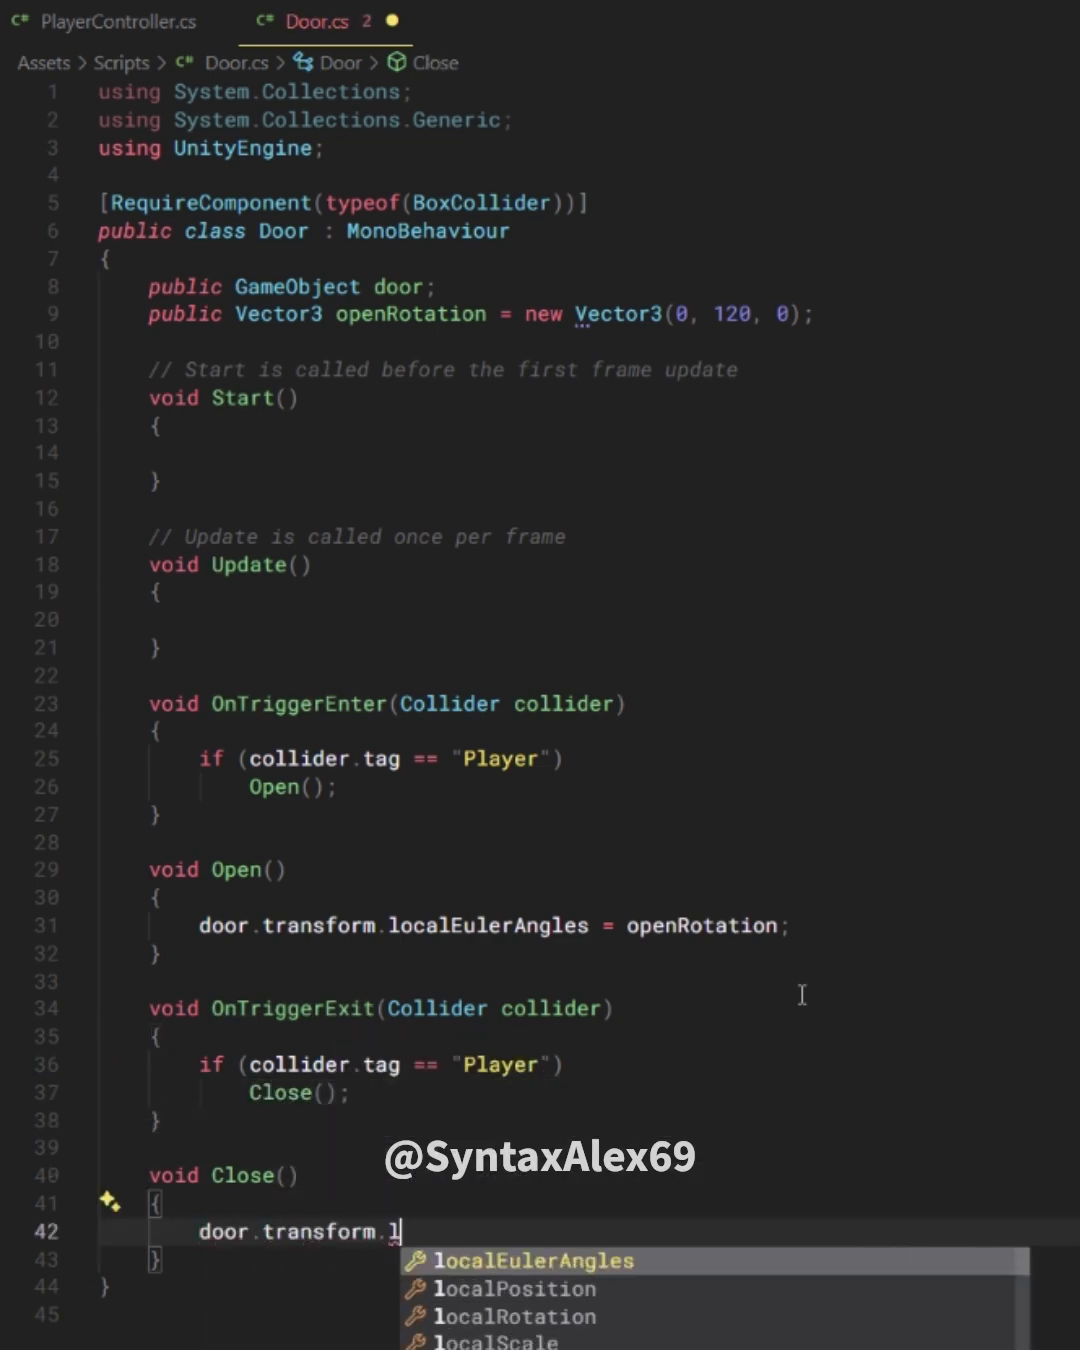
{"action": "left_click", "coordinate": [572, 12]}
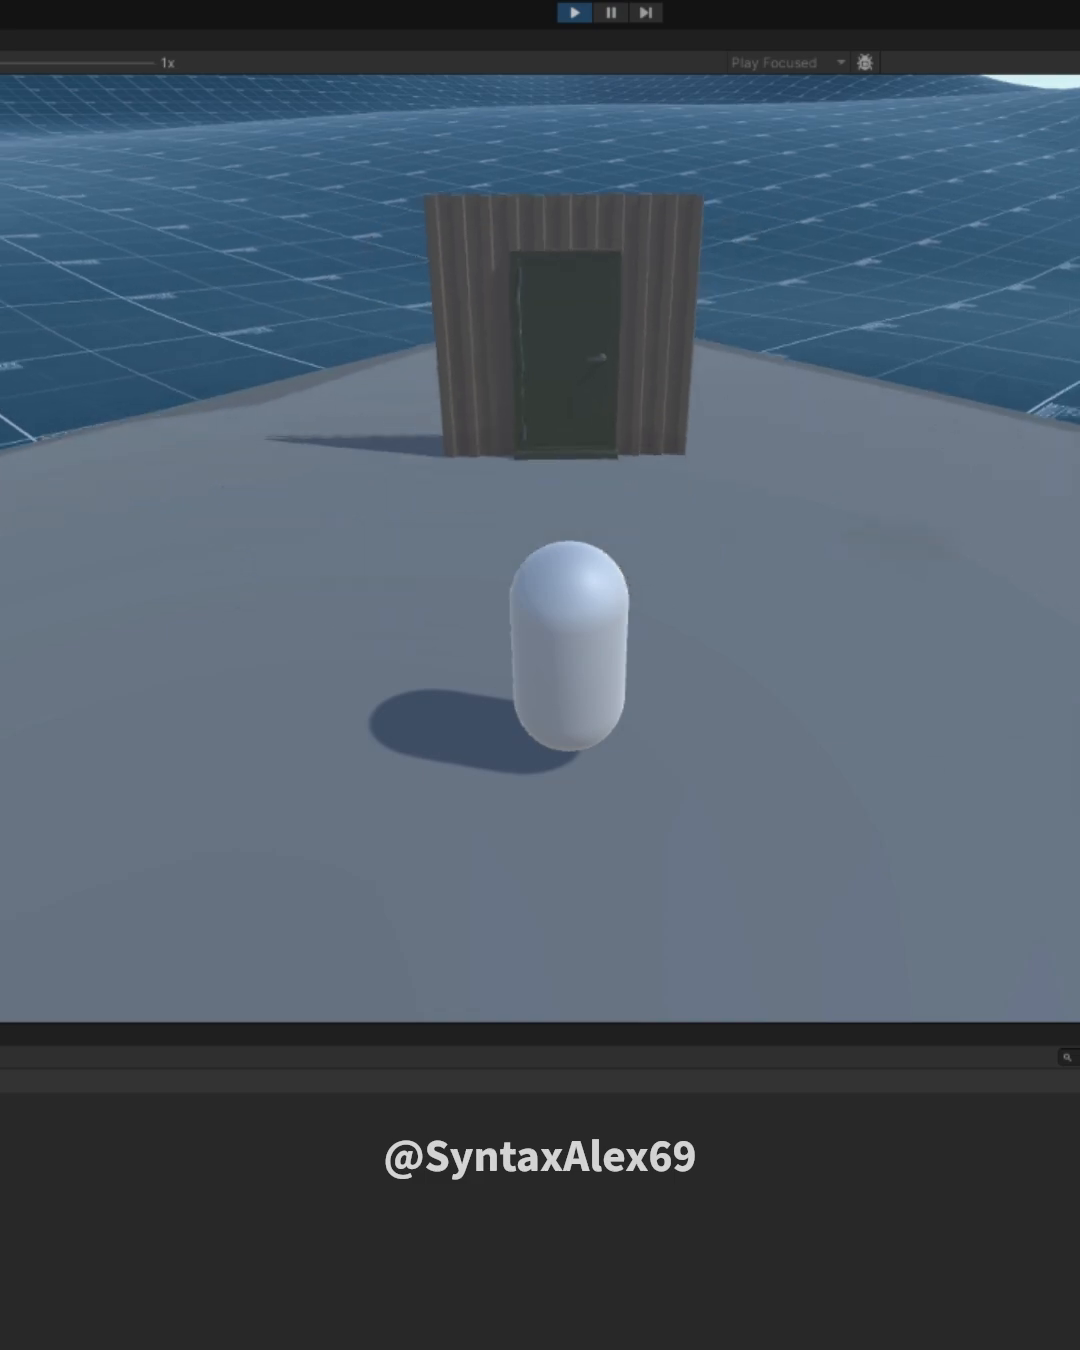
- Stop play mode and restart it to test the player capsule walking around the door
{"action": "left_click", "coordinate": [572, 12]}
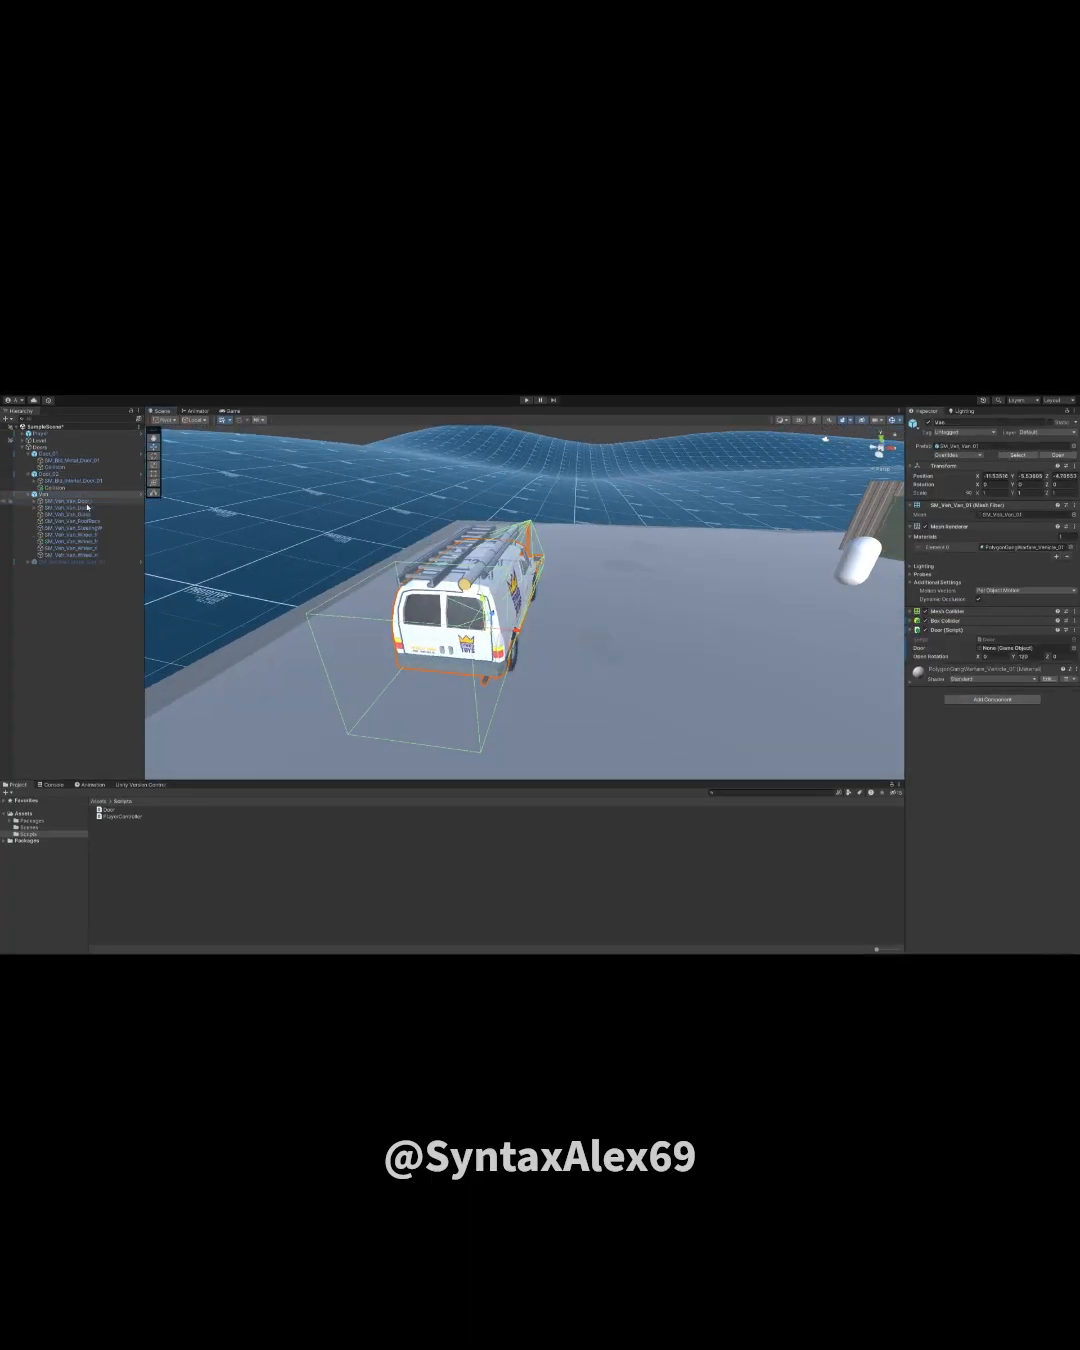
{"action": "left_click", "coordinate": [524, 412]}
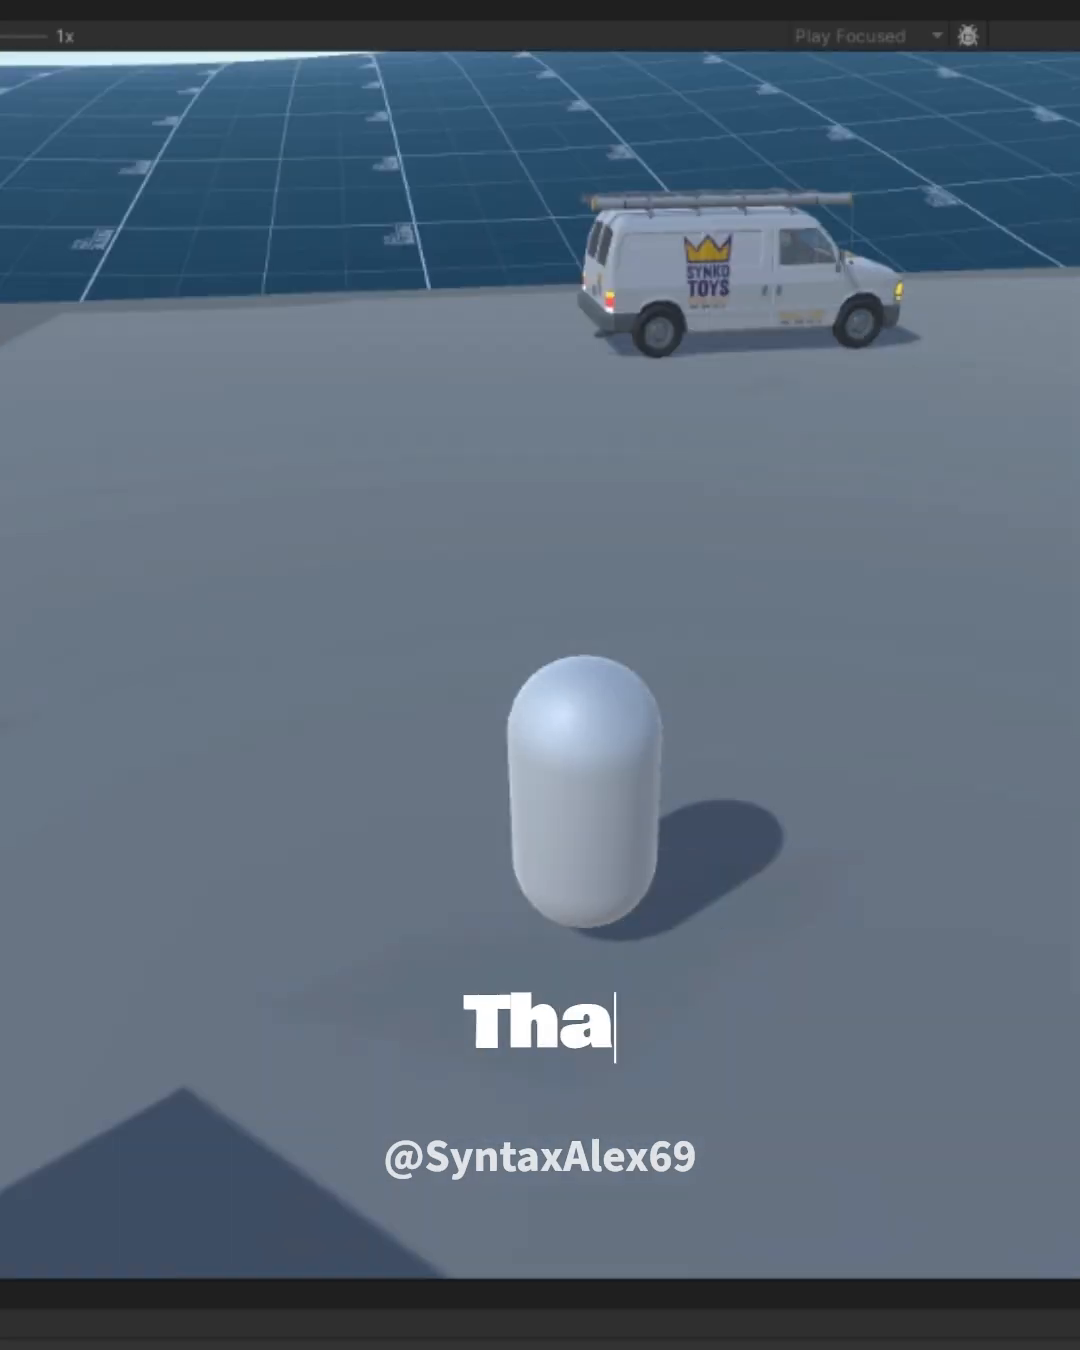